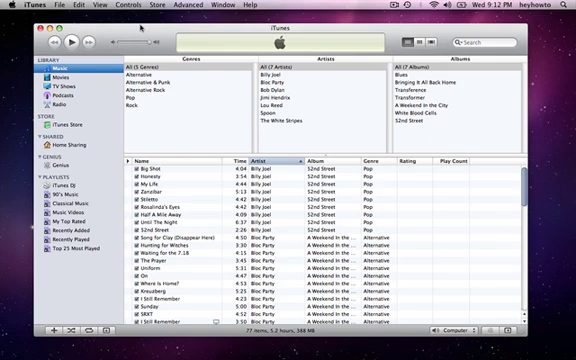
Open the iTunes menu and bring up Preferences after briefly browsing the menus.
{"action": "left_click", "coordinate": [16, 6]}
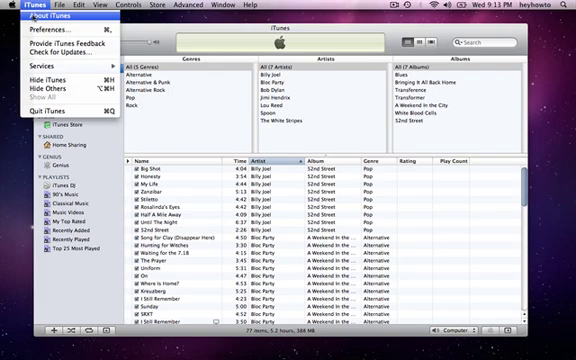
{"action": "left_click", "coordinate": [36, 20]}
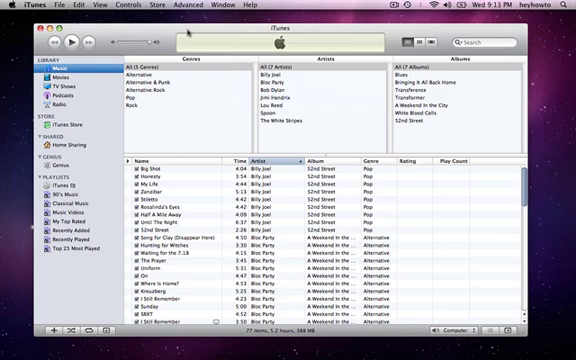
{"action": "left_click", "coordinate": [14, 4]}
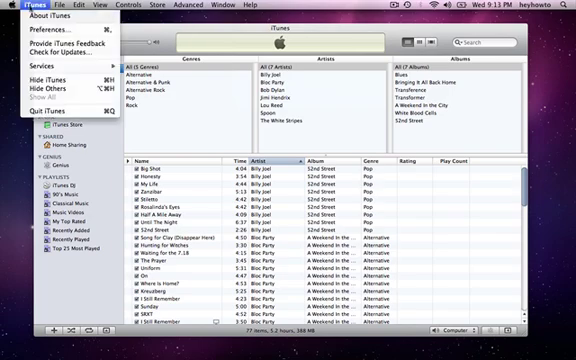
{"action": "left_click", "coordinate": [44, 24]}
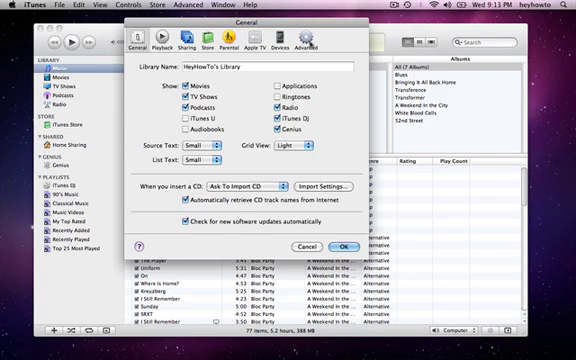
In Advanced preferences, turn on keeping the iTunes Media folder organized.
{"action": "left_click", "coordinate": [14, 8]}
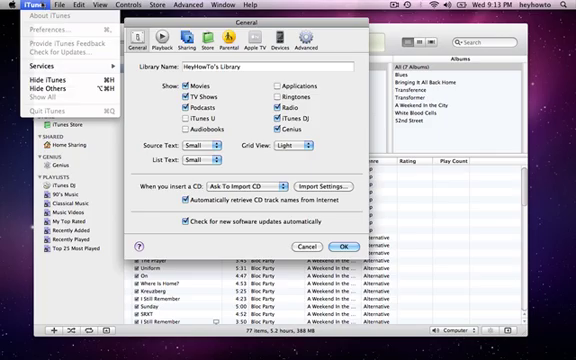
{"action": "left_click", "coordinate": [318, 46]}
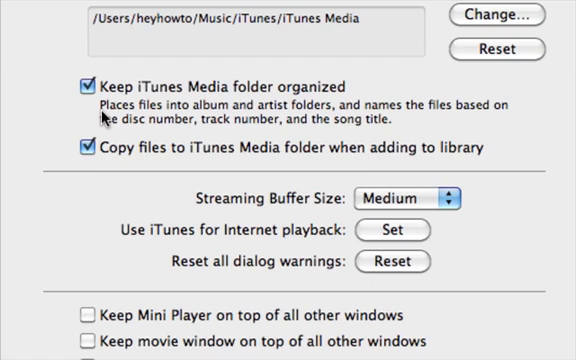
{"action": "mouse_move", "coordinate": [318, 96]}
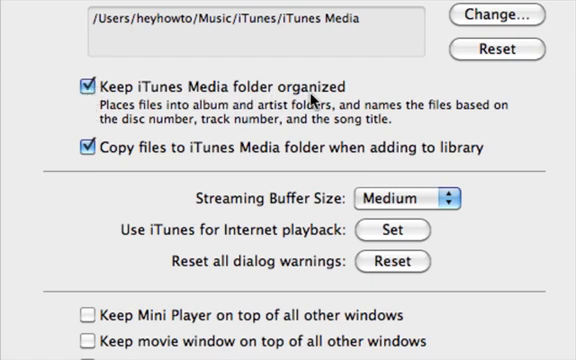
{"action": "mouse_move", "coordinate": [196, 160]}
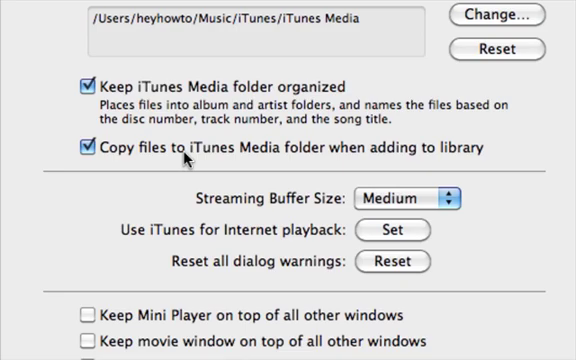
{"action": "mouse_move", "coordinate": [178, 160]}
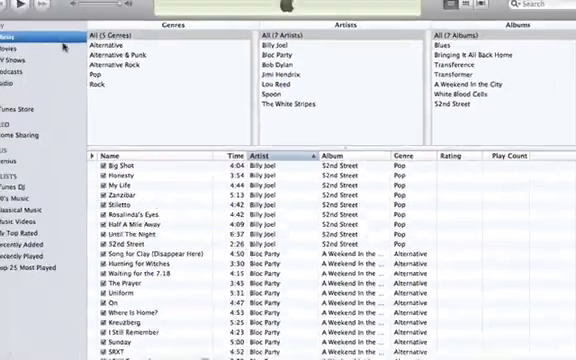
Consolidate the library via File > Library > Organize Library with Consolidate files checked.
{"action": "left_click", "coordinate": [50, 8]}
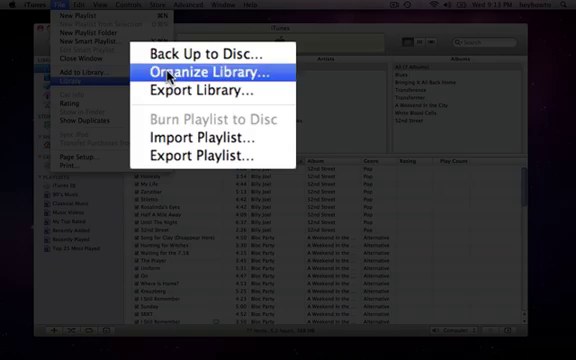
{"action": "left_click", "coordinate": [210, 70]}
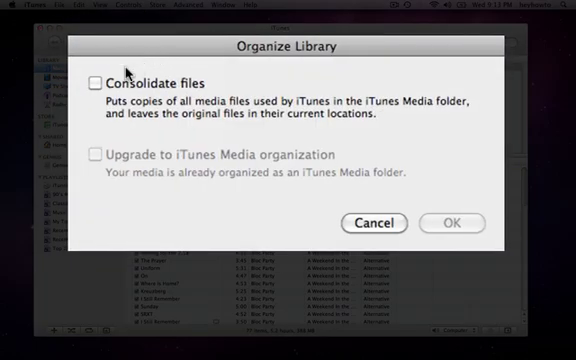
{"action": "left_click", "coordinate": [94, 84]}
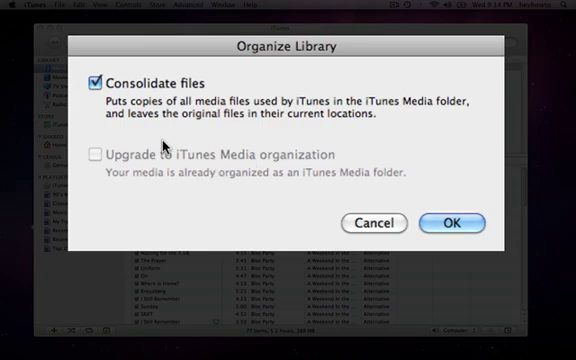
{"action": "mouse_move", "coordinate": [400, 180]}
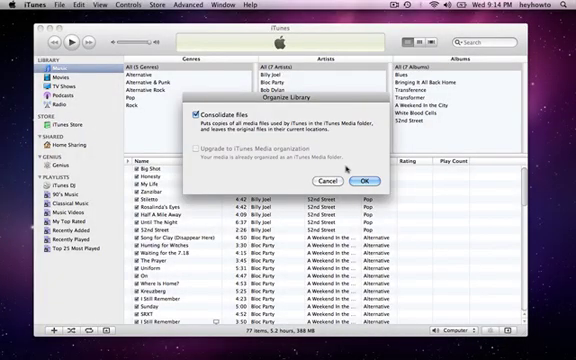
{"action": "left_click", "coordinate": [368, 180]}
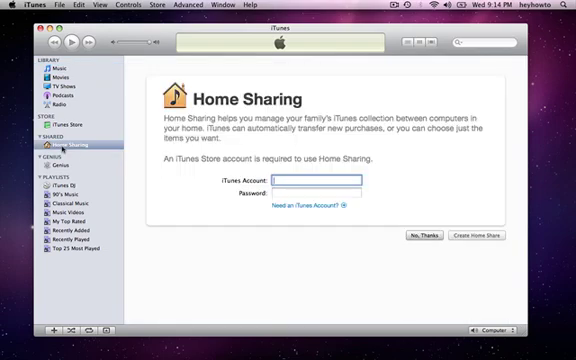
Show the Home Sharing setup page from the sidebar, then return to the Music section.
{"action": "left_click", "coordinate": [316, 180]}
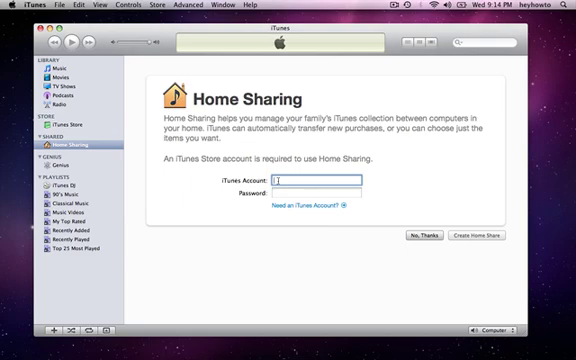
{"action": "left_click", "coordinate": [50, 72]}
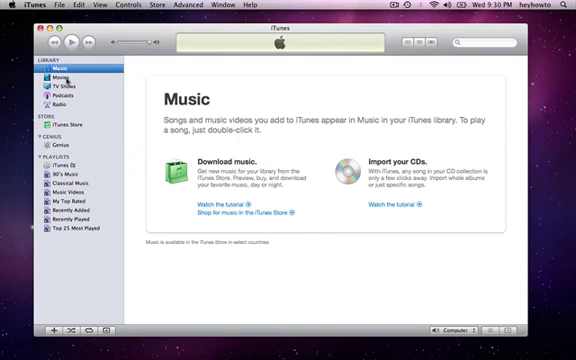
{"action": "mouse_move", "coordinate": [124, 104]}
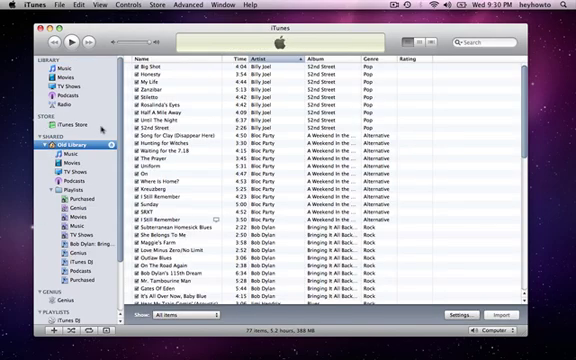
Browse the shared library in the sidebar, revealing tracks by Jimi Hendrix and Bob Dylan.
{"action": "scroll", "scroll_direction": "down", "scroll_amount": 3}
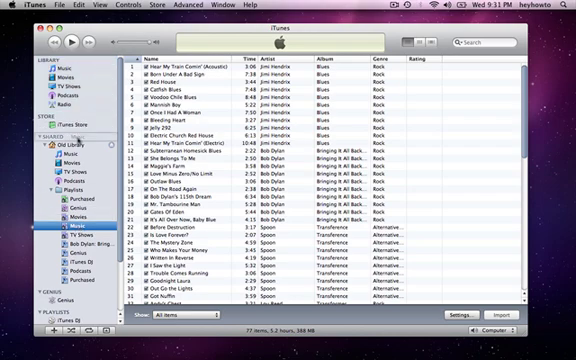
{"action": "left_click", "coordinate": [60, 228]}
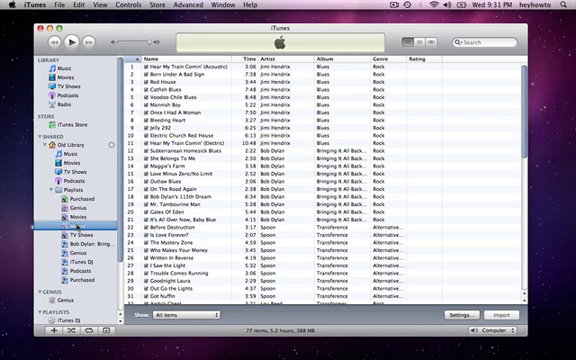